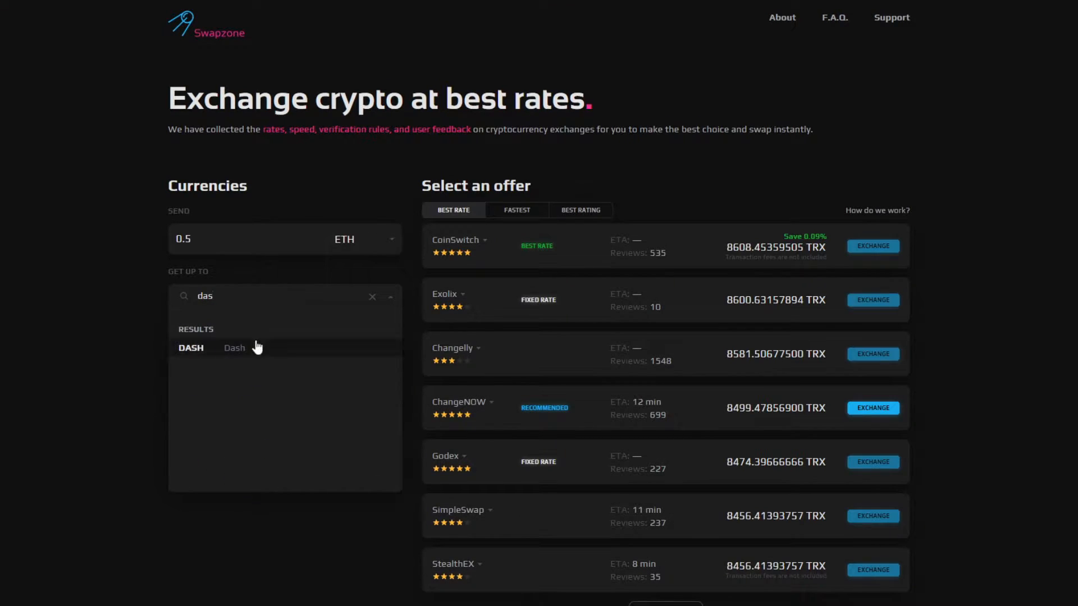
- Choose DASH and SimpleSwap's 0.59603564 DASH offer, copying the Guarda Dash address
click(233, 348)
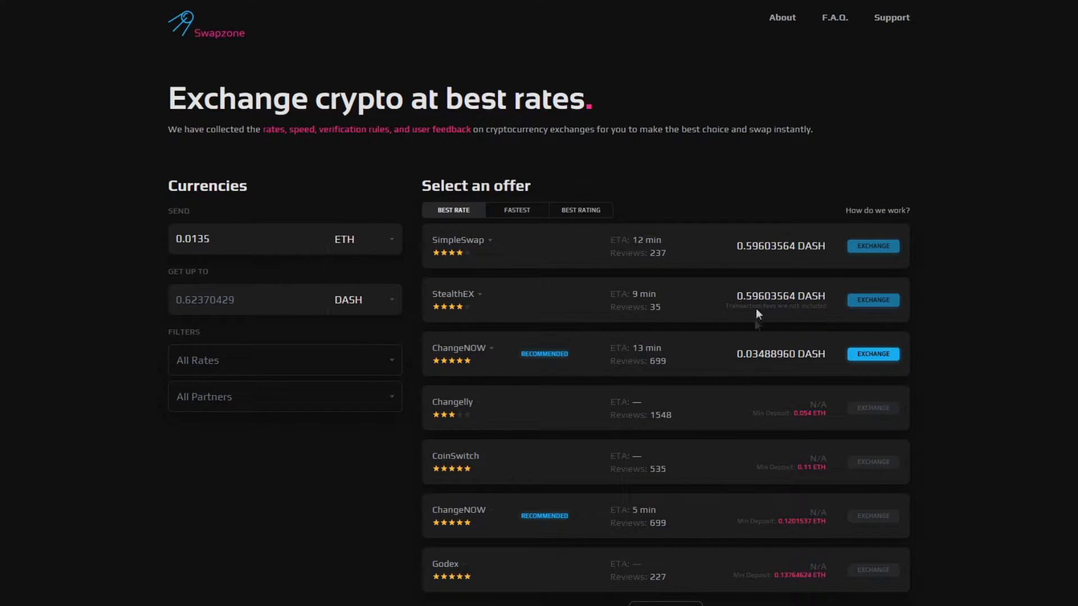
mouse_move(753, 325)
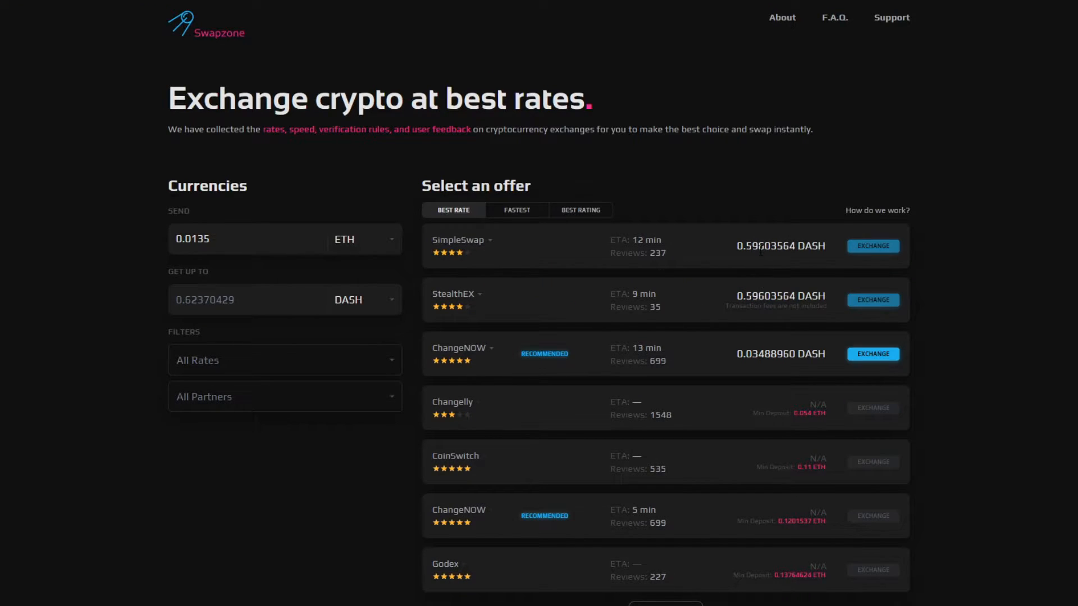
click(873, 245)
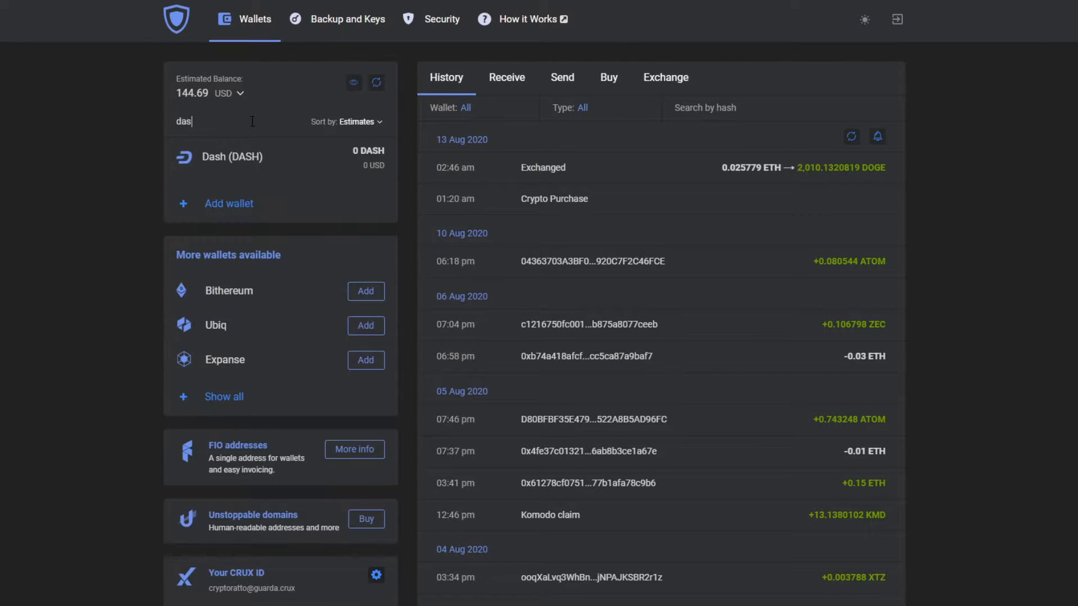
click(240, 156)
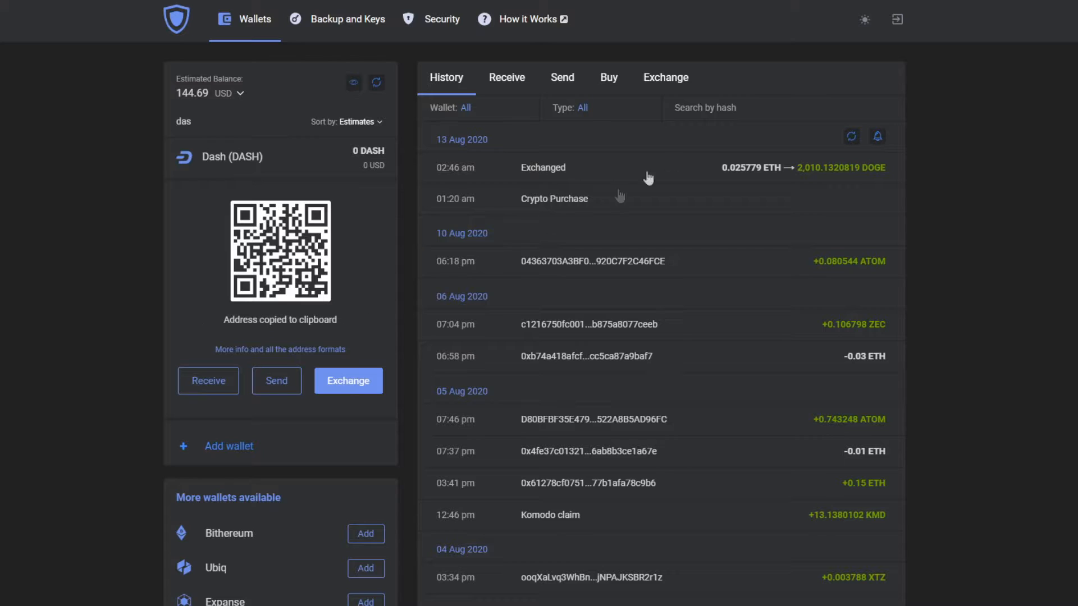
click(348, 380)
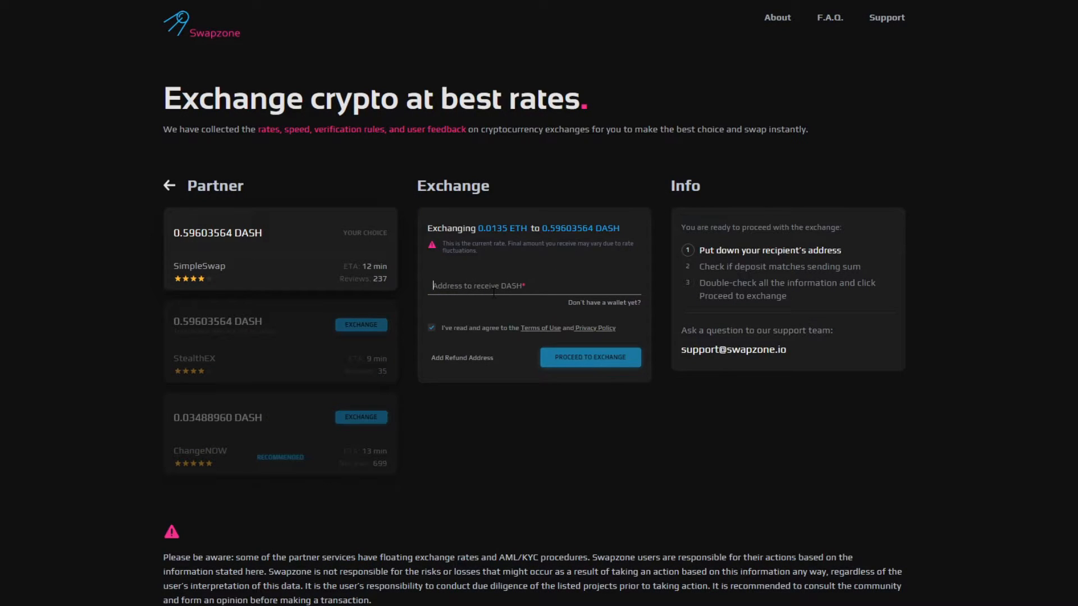
- Paste the Dash receiving address, place the order, and copy the ETH deposit address
click(588, 357)
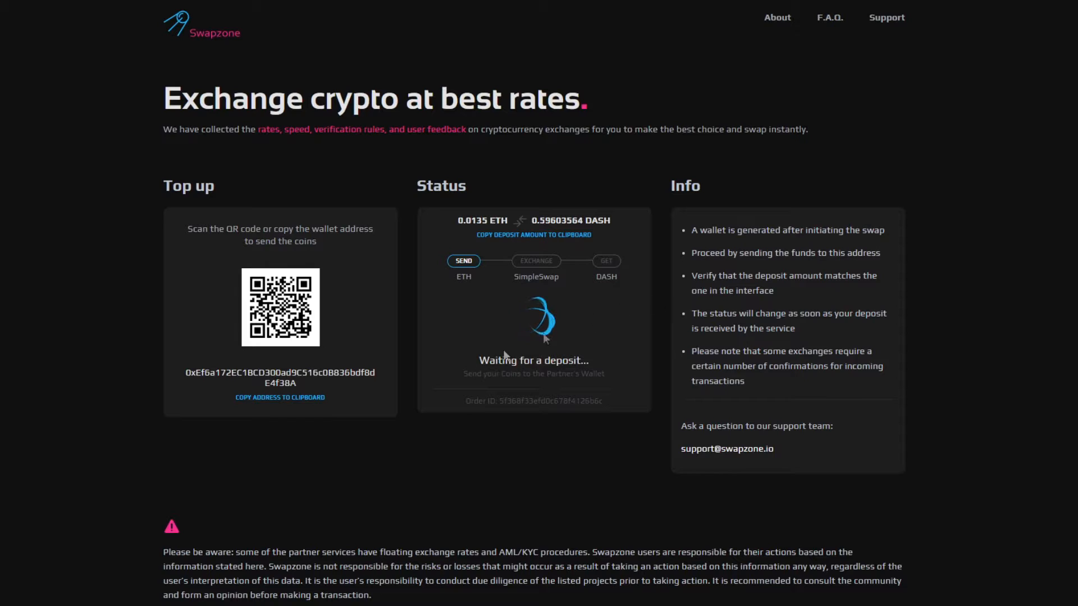
click(279, 397)
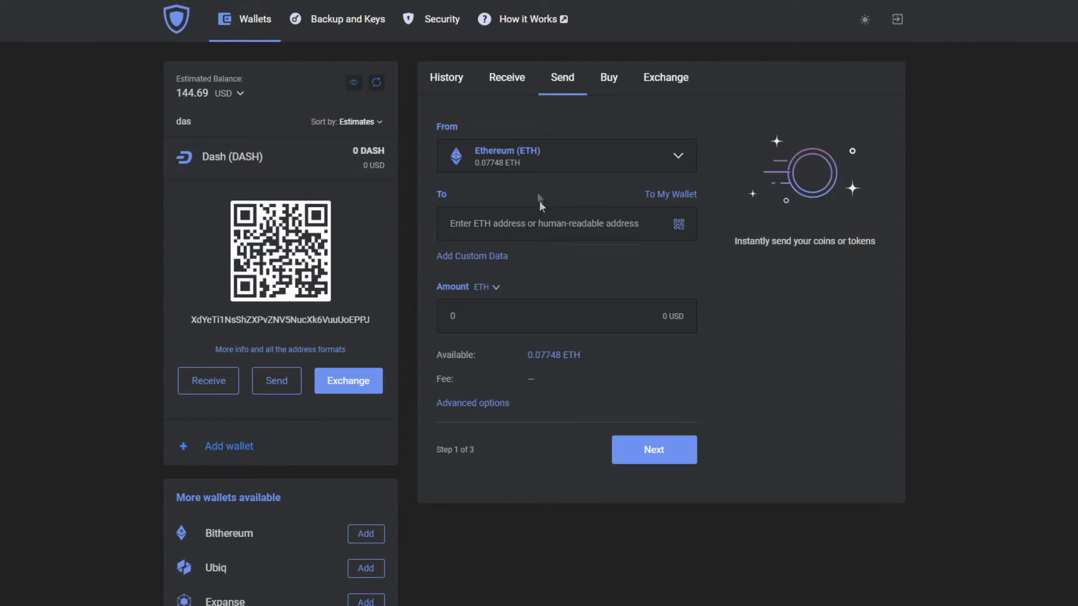
text(0xEf6a172EC1BCD300ad9C516c0B836bdf8dE4f38A)
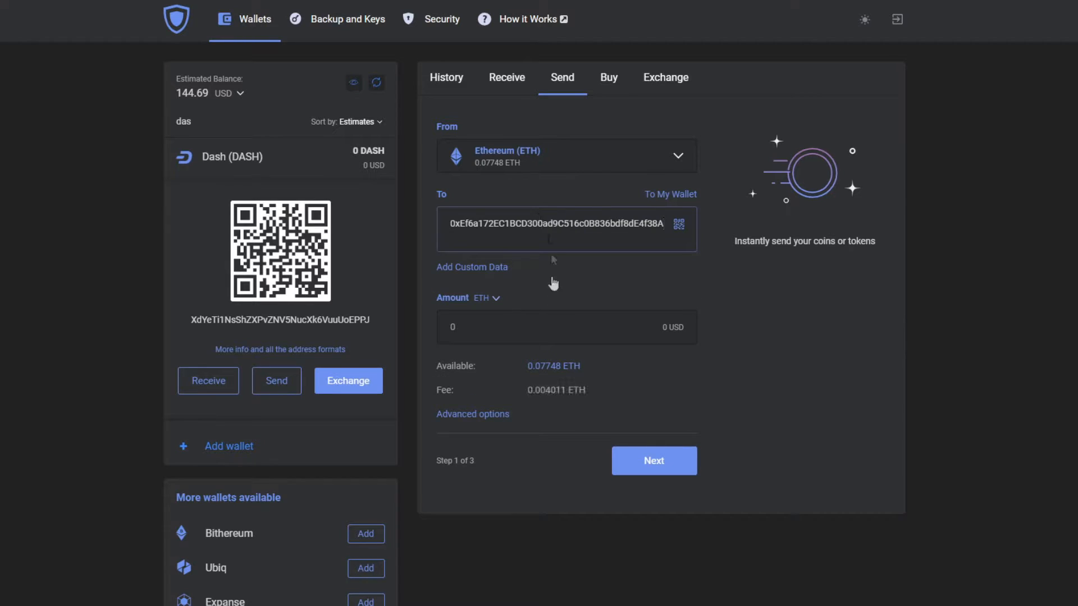
text(0.0)
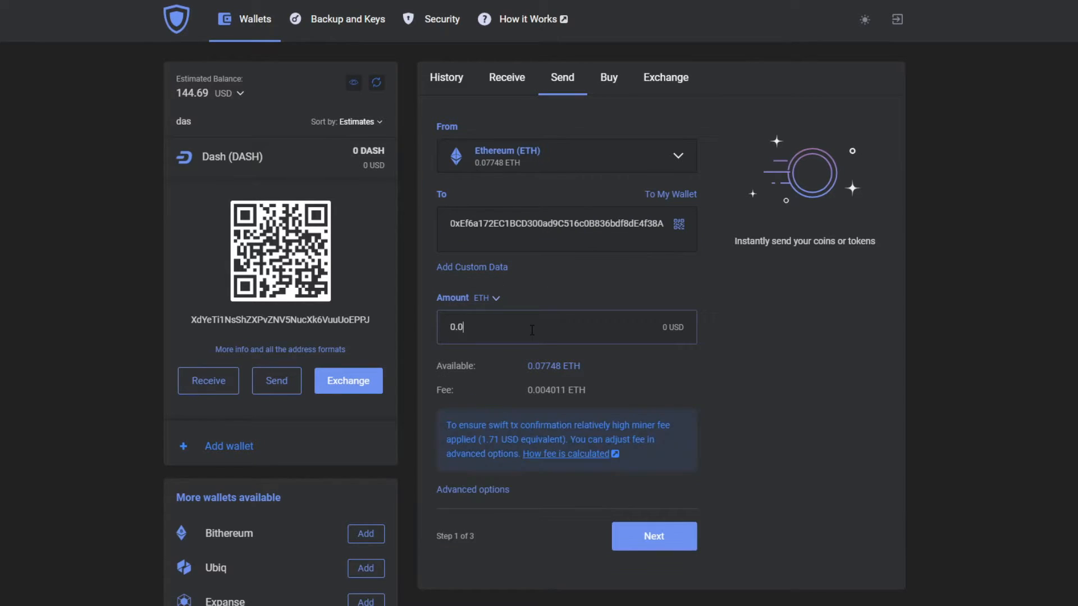
text(135)
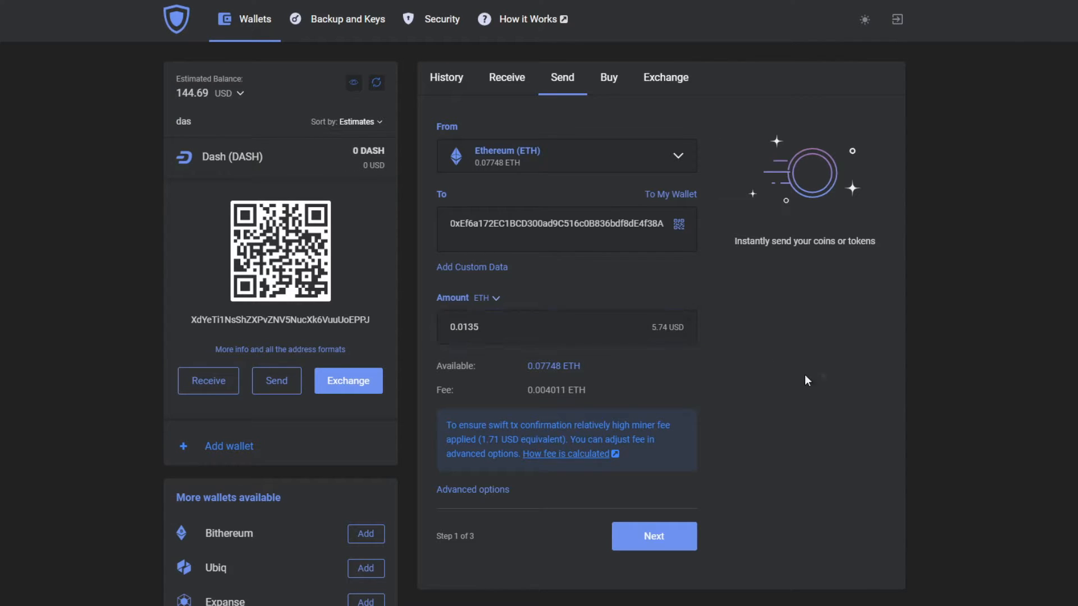
mouse_move(487, 495)
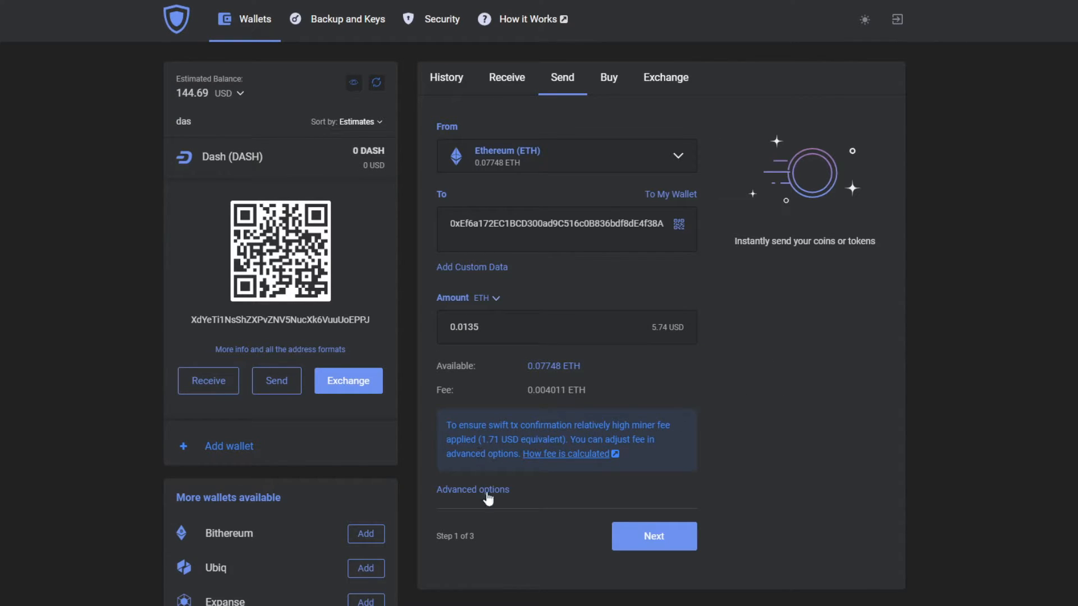
mouse_move(516, 500)
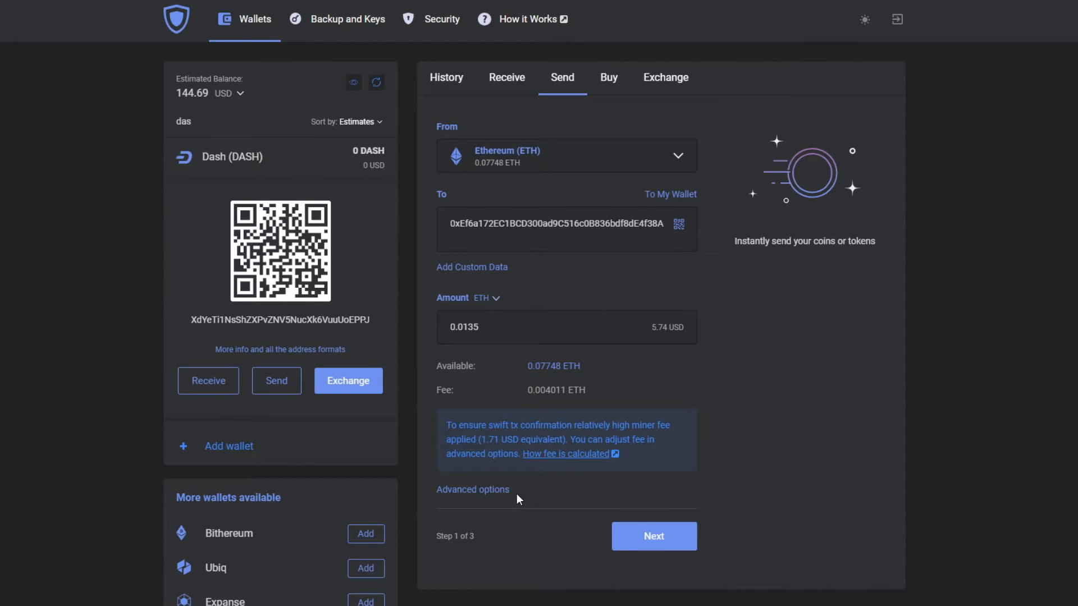
mouse_move(472, 490)
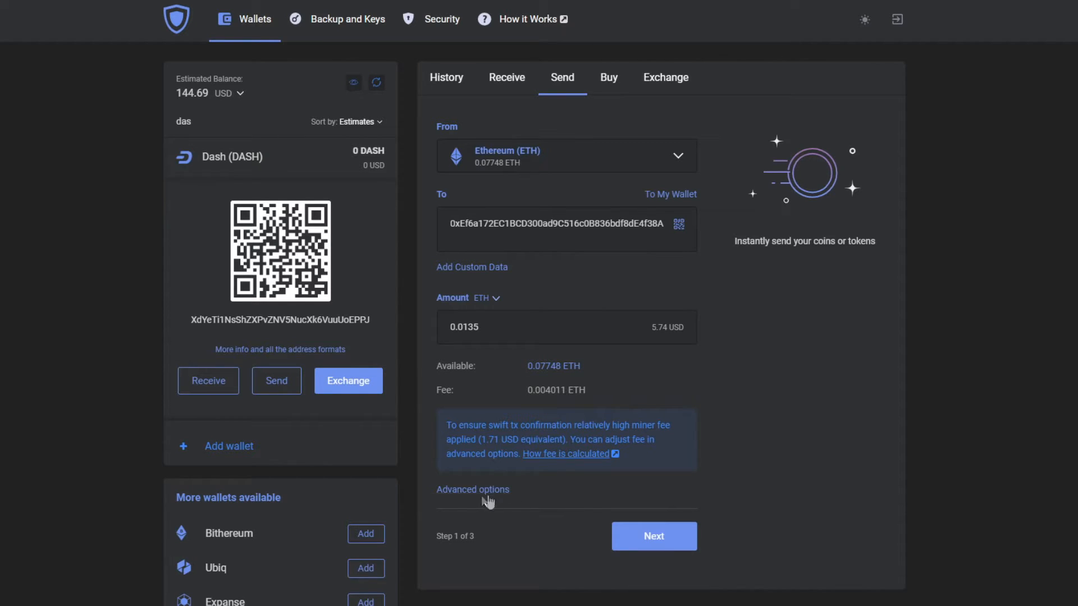
click(653, 536)
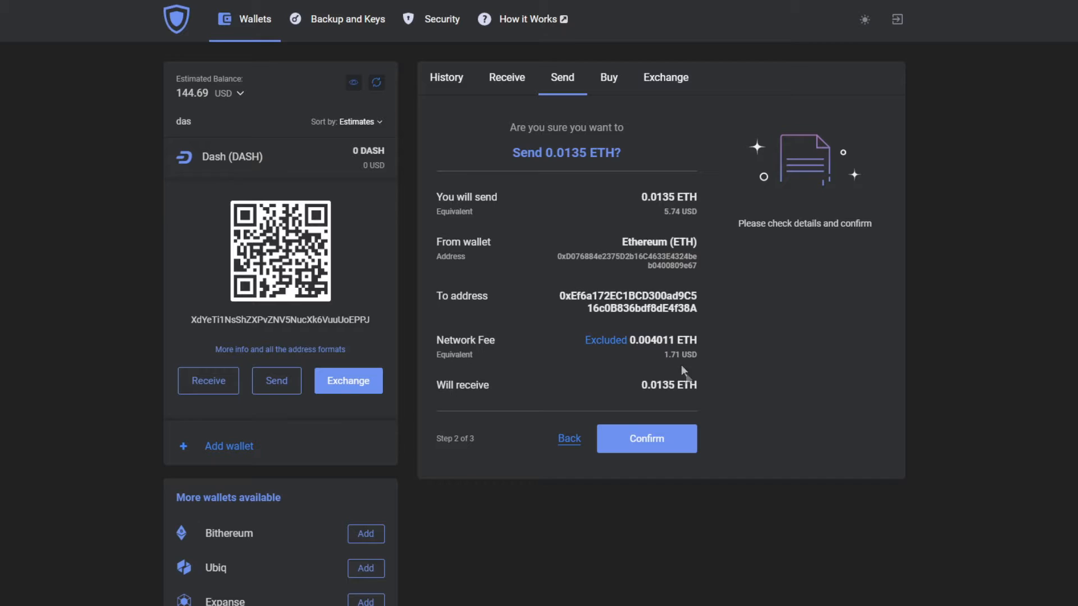
- Confirm sending 0.0135 ETH with the 0.004011 ETH network fee
click(645, 438)
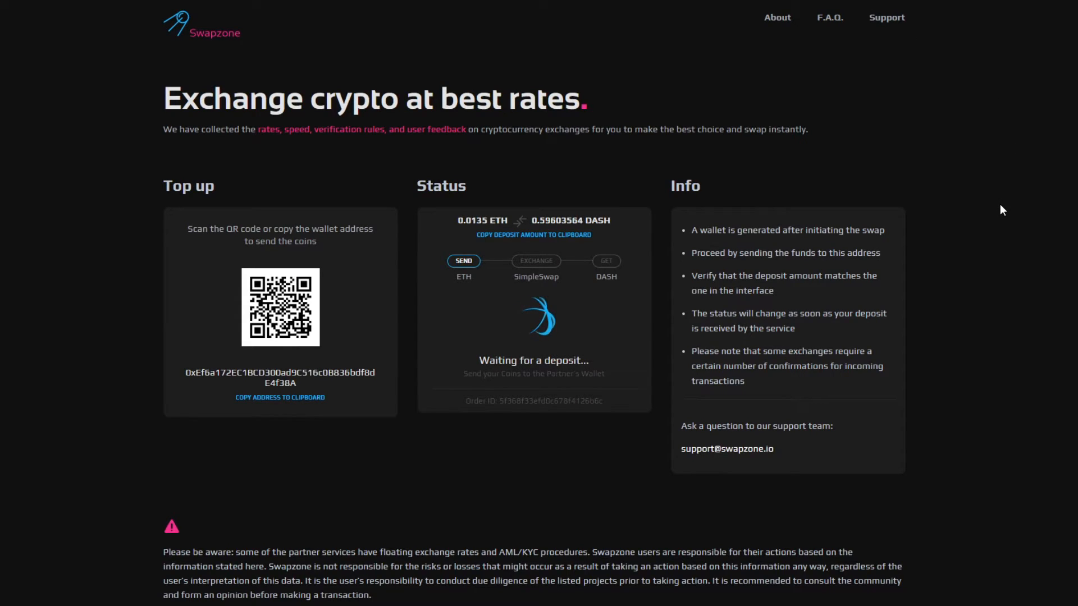
mouse_move(1029, 368)
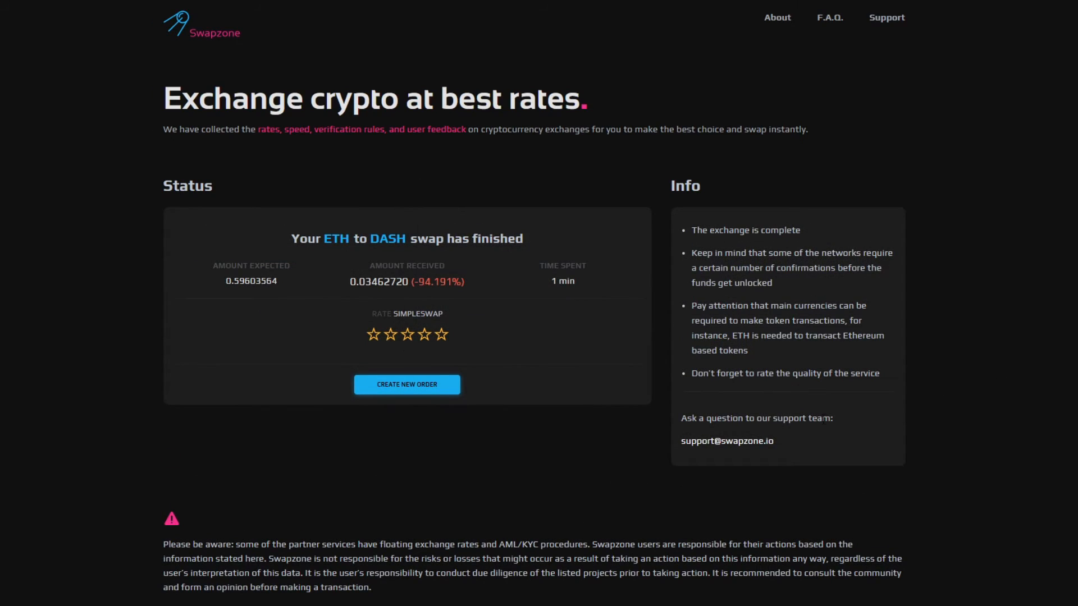
- Give SimpleSwap a five-star rating after the 0.03462720 DASH swap finishes
click(440, 334)
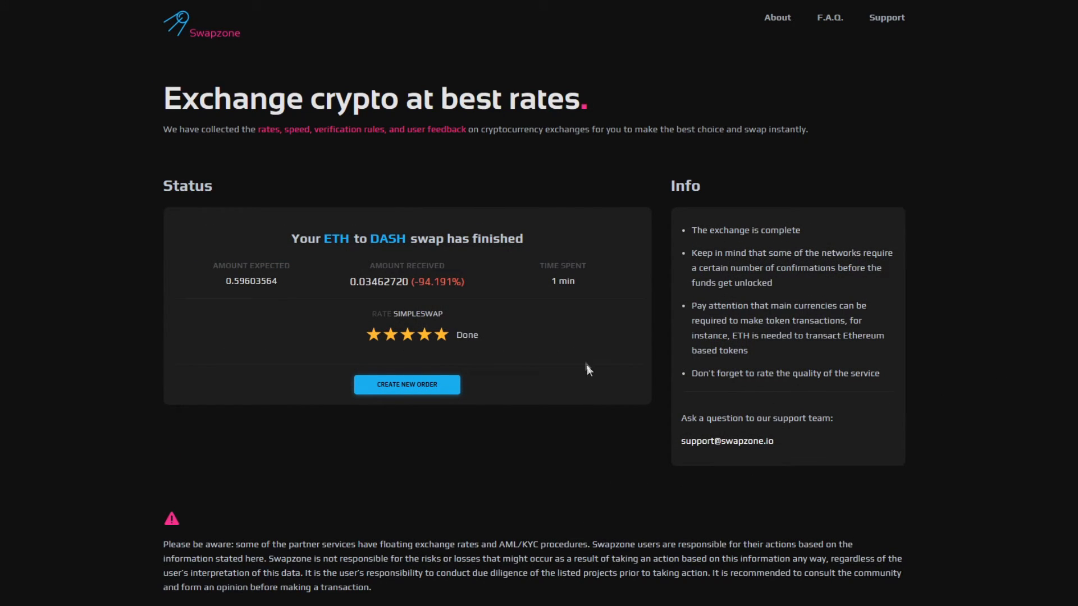
mouse_move(730, 296)
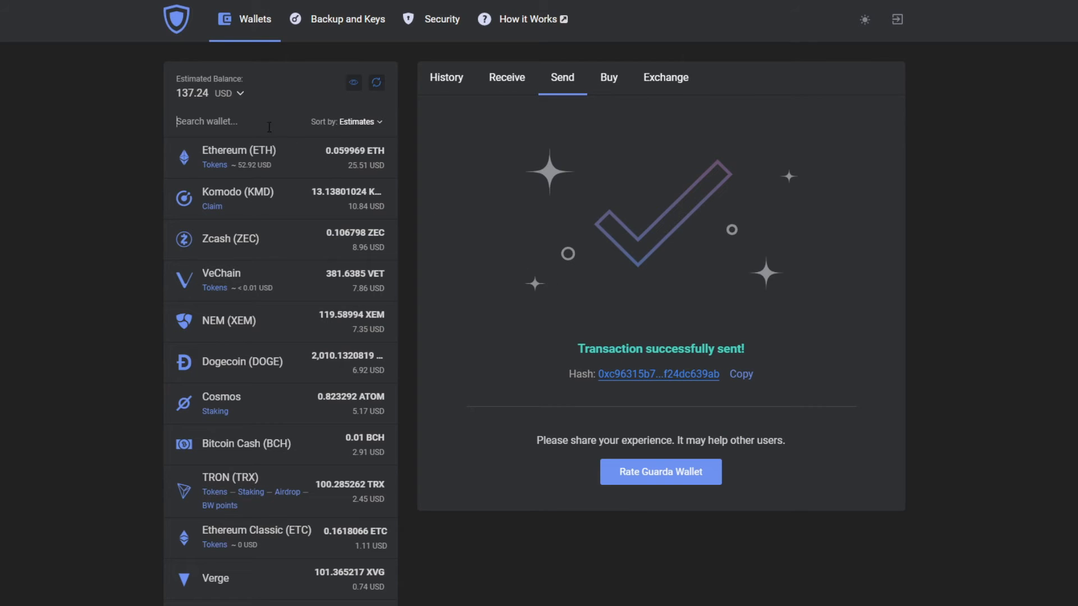
- Search wallets for 'das' and view the Dash wallet's transaction history
text(das)
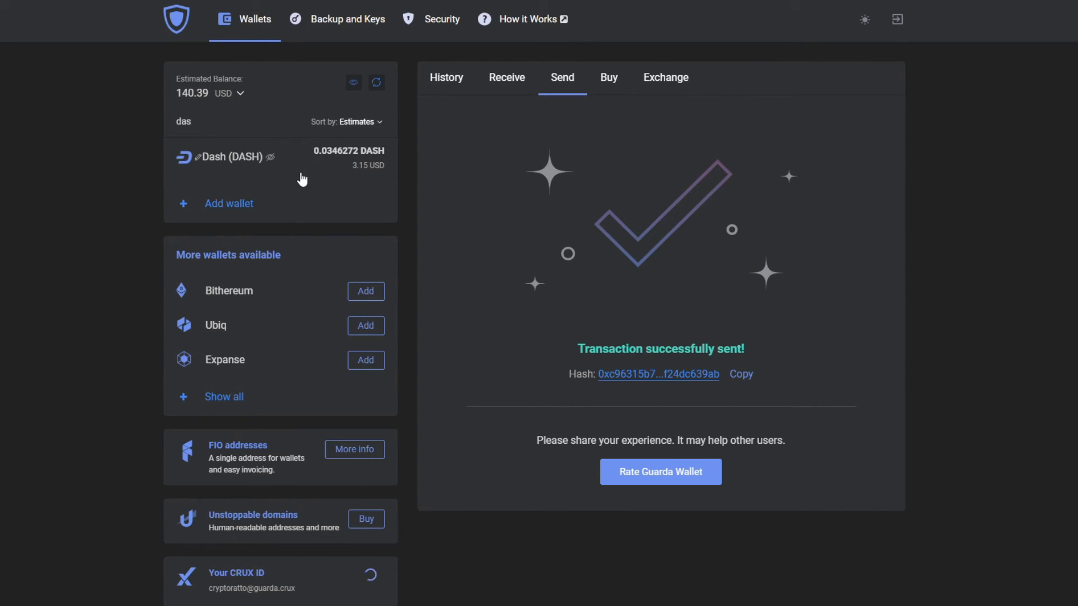
click(227, 157)
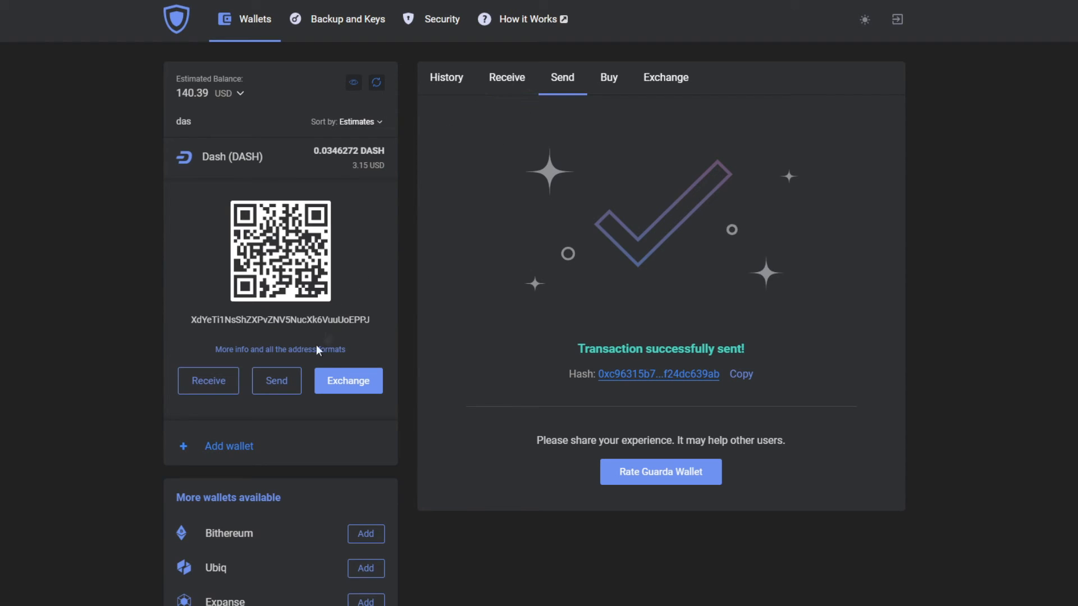
click(446, 77)
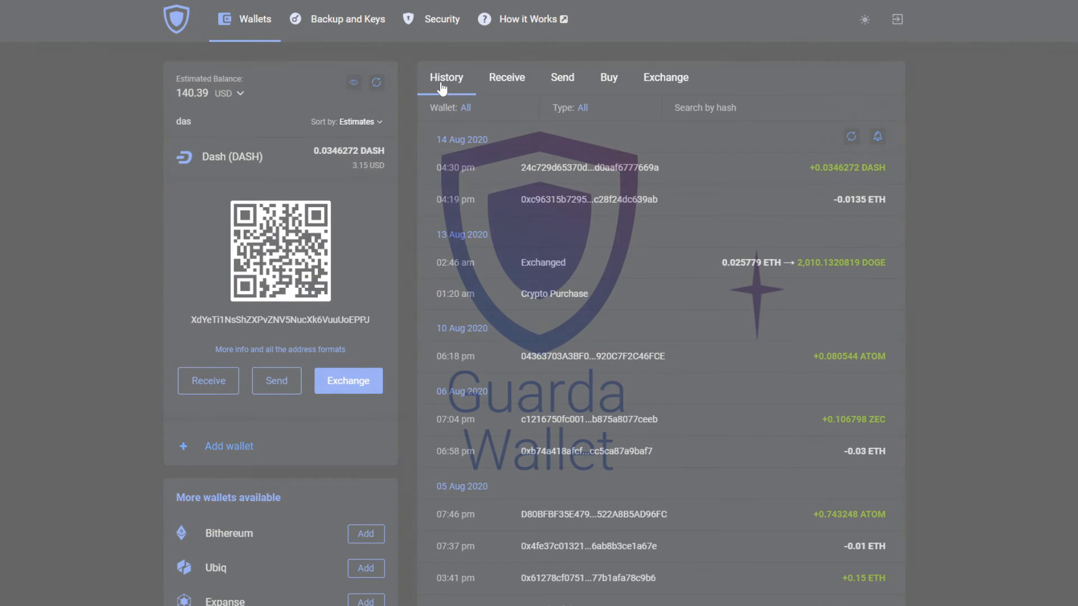